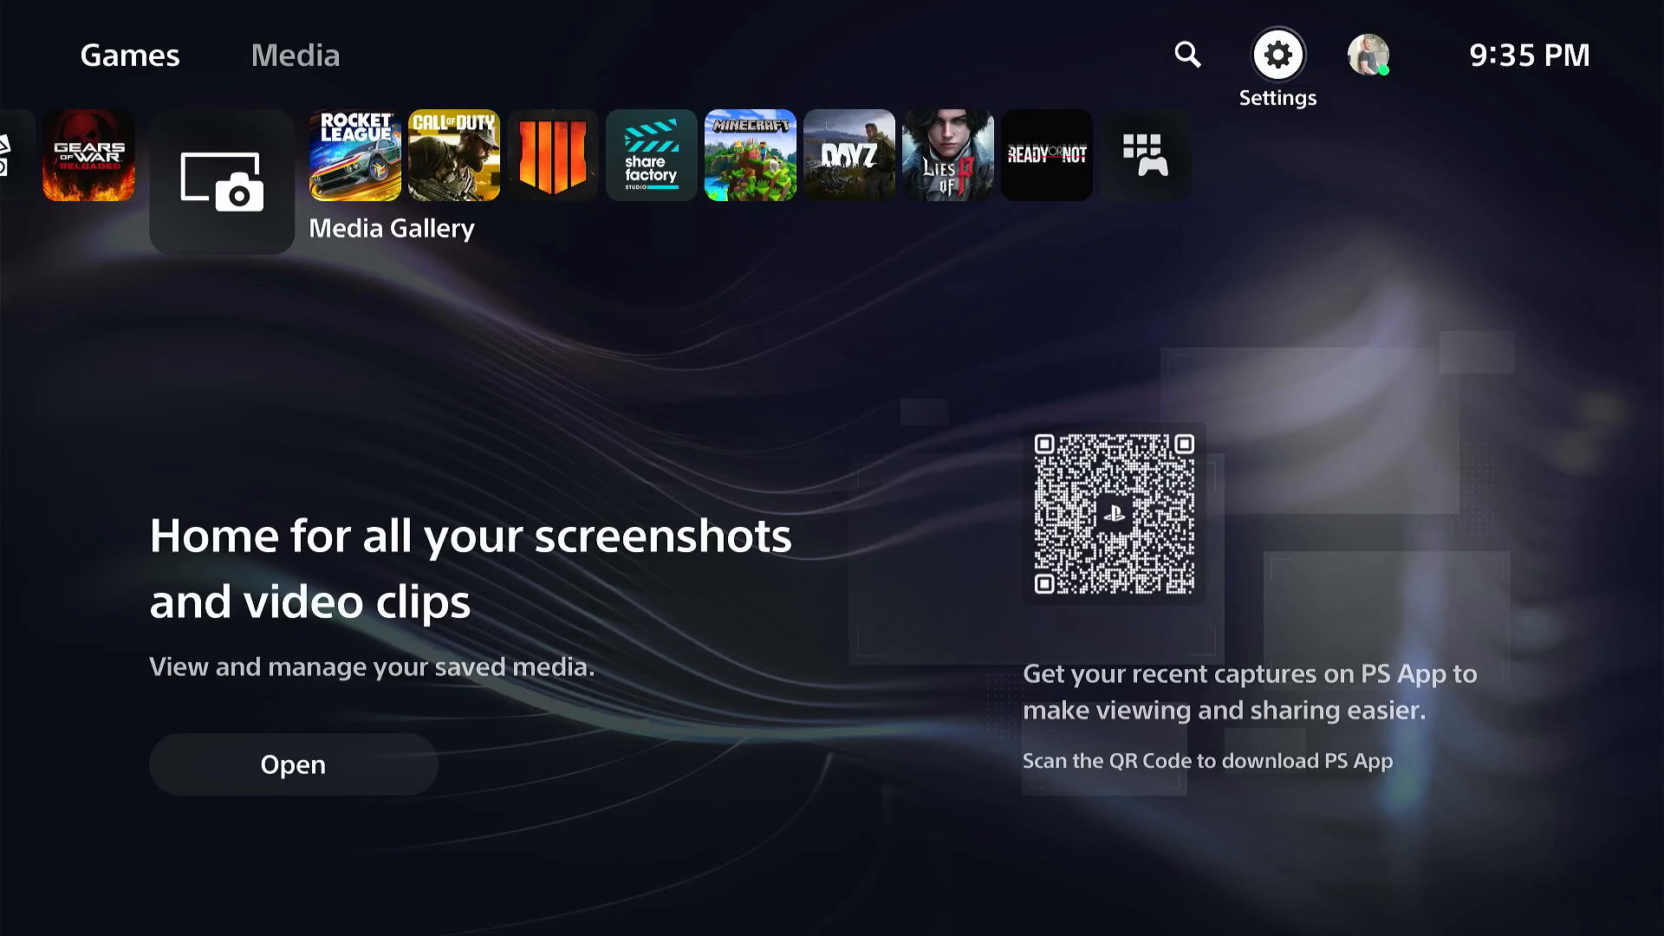
{"action": "mouse_move", "coordinate": [1185, 56]}
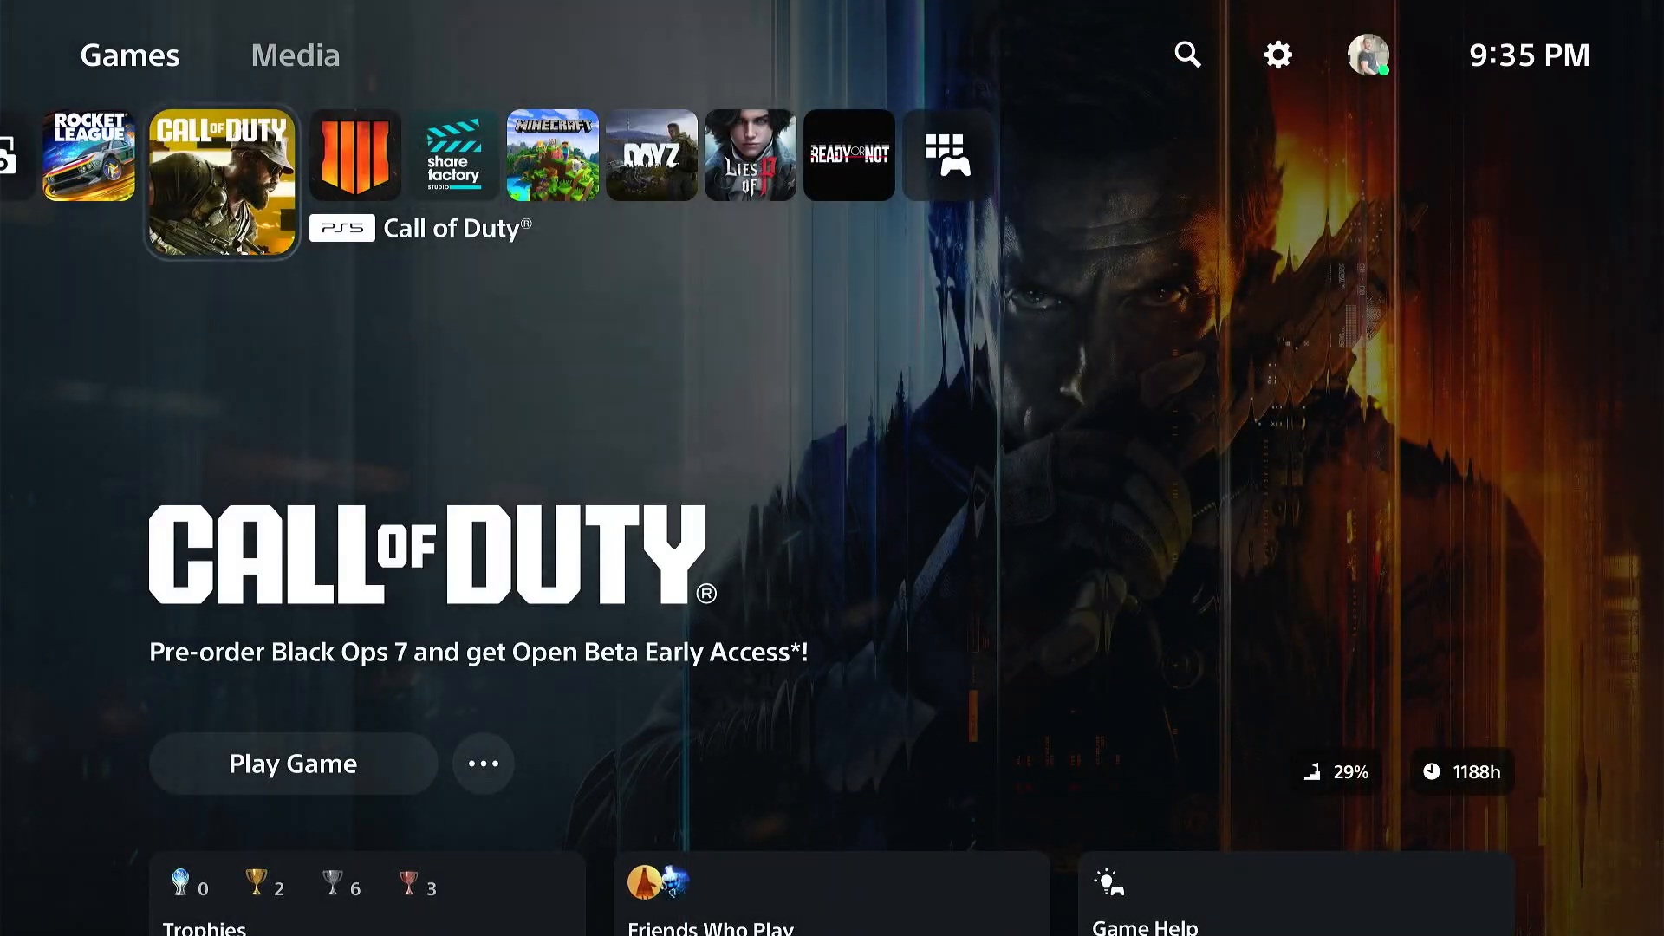
Enter Settings from the home screen and reach the System settings page
{"action": "left_click", "coordinate": [1276, 55]}
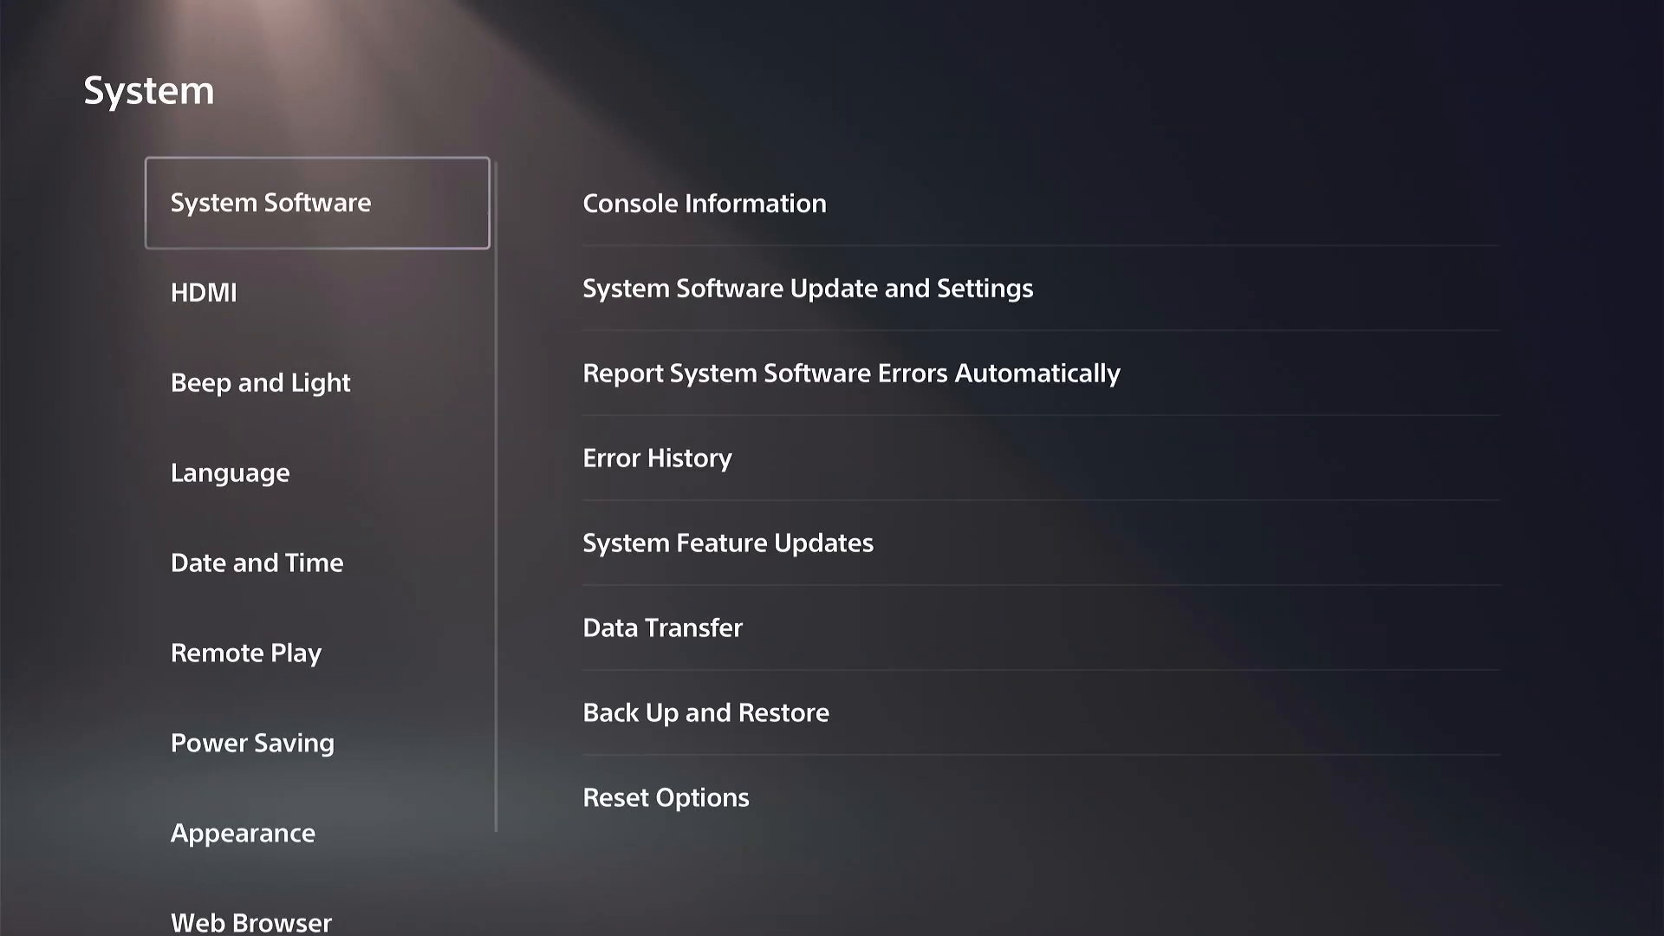
View the Download and Install Update Files Automatically toggles, then return to System settings
{"action": "left_click", "coordinate": [704, 203]}
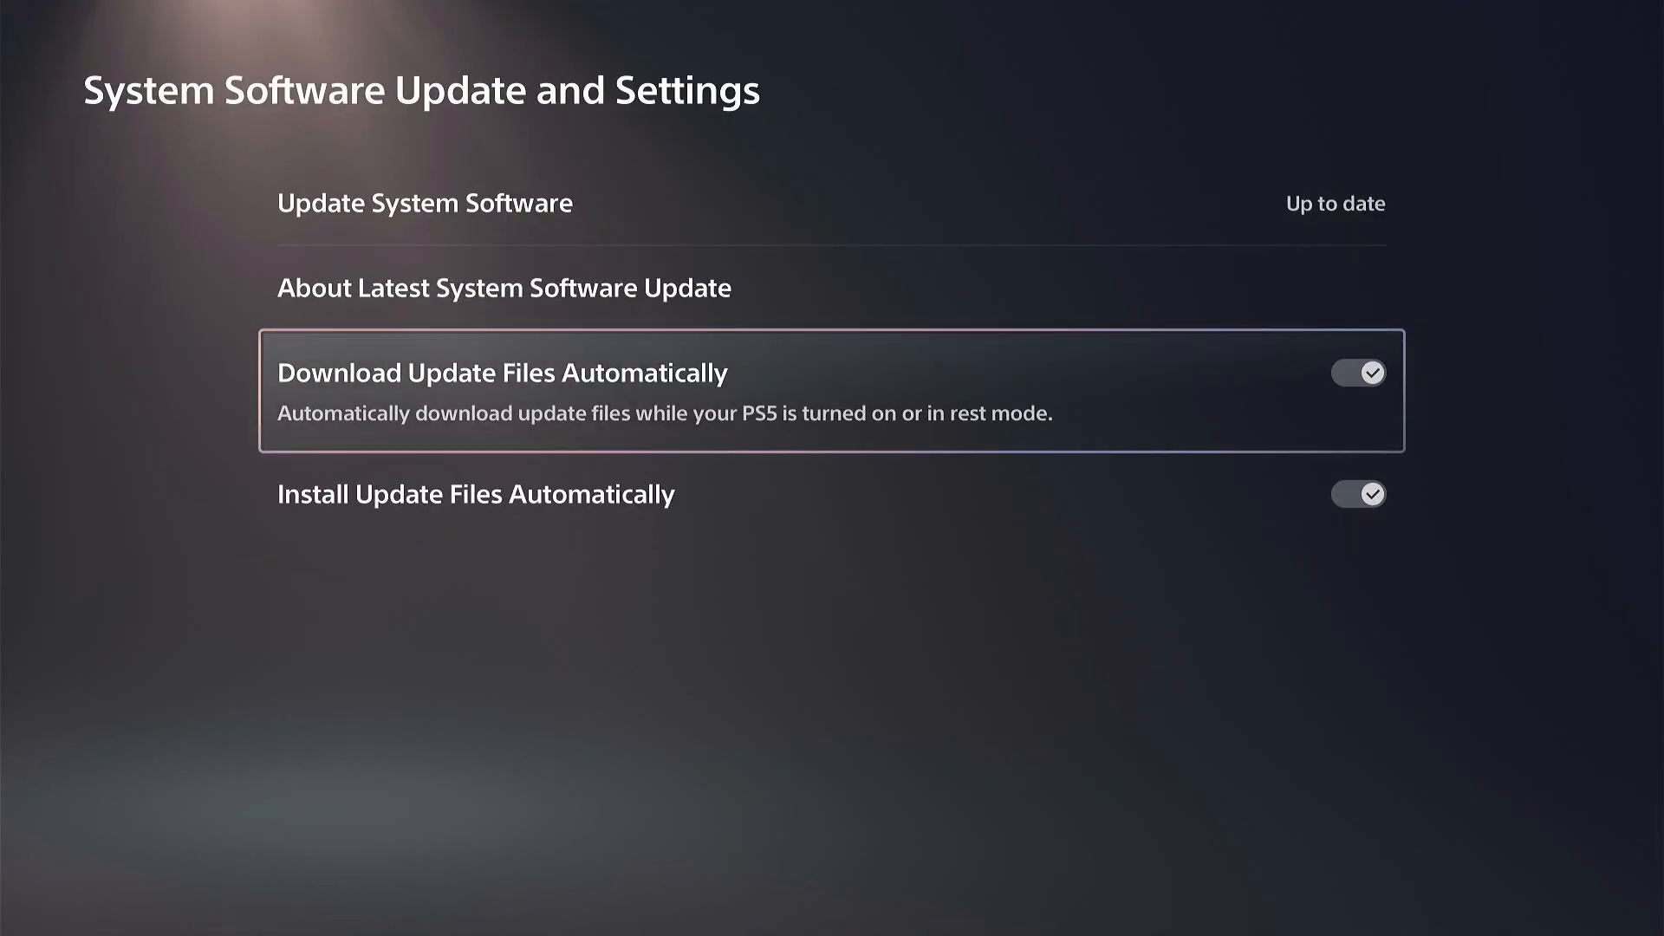
{"action": "key", "text": "Up"}
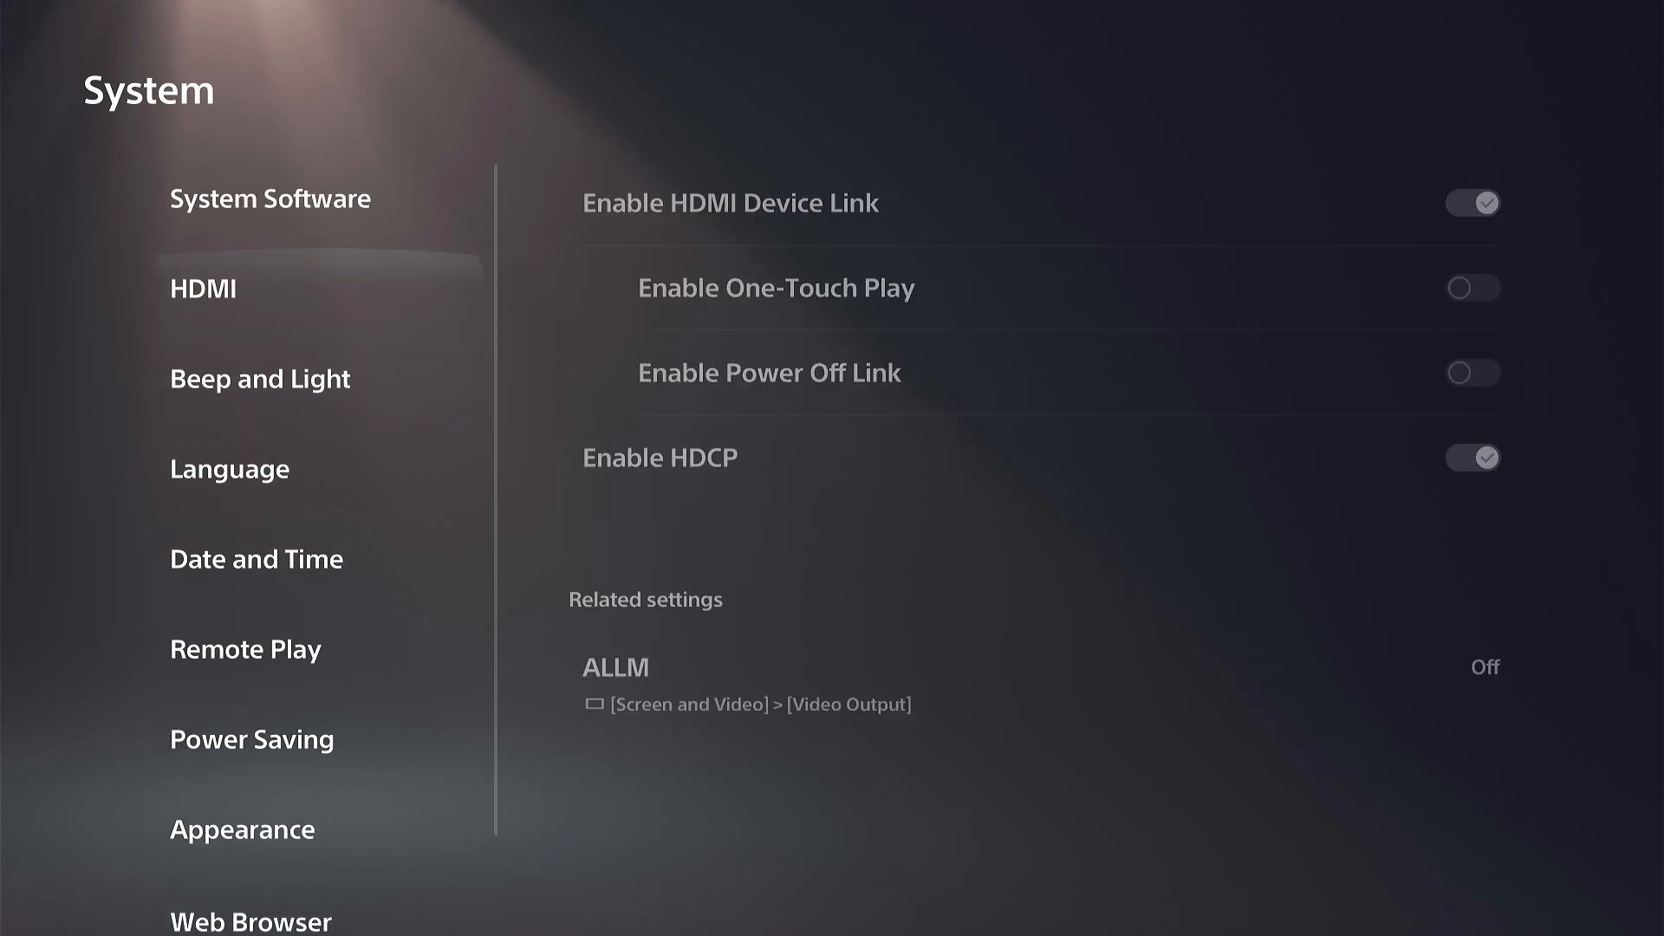
Show the game/app Automatic Updates options: Auto-Download and Auto-Install in Rest Mode
{"action": "key", "text": "Escape"}
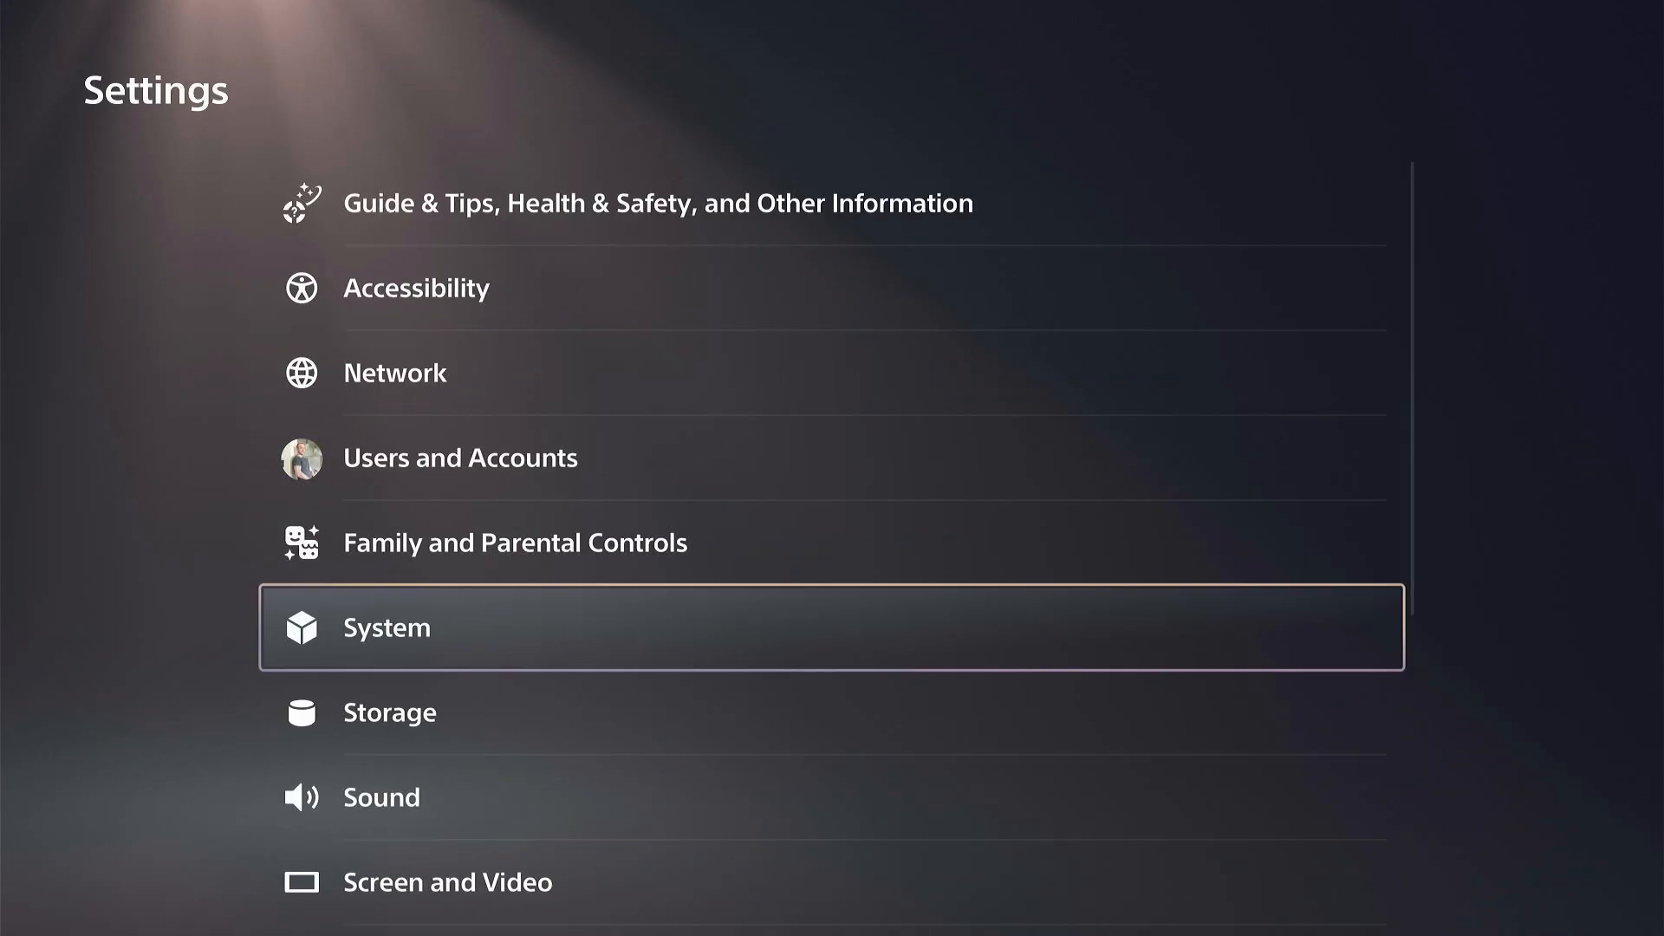
{"action": "scroll", "scroll_direction": "down", "scroll_amount": 3}
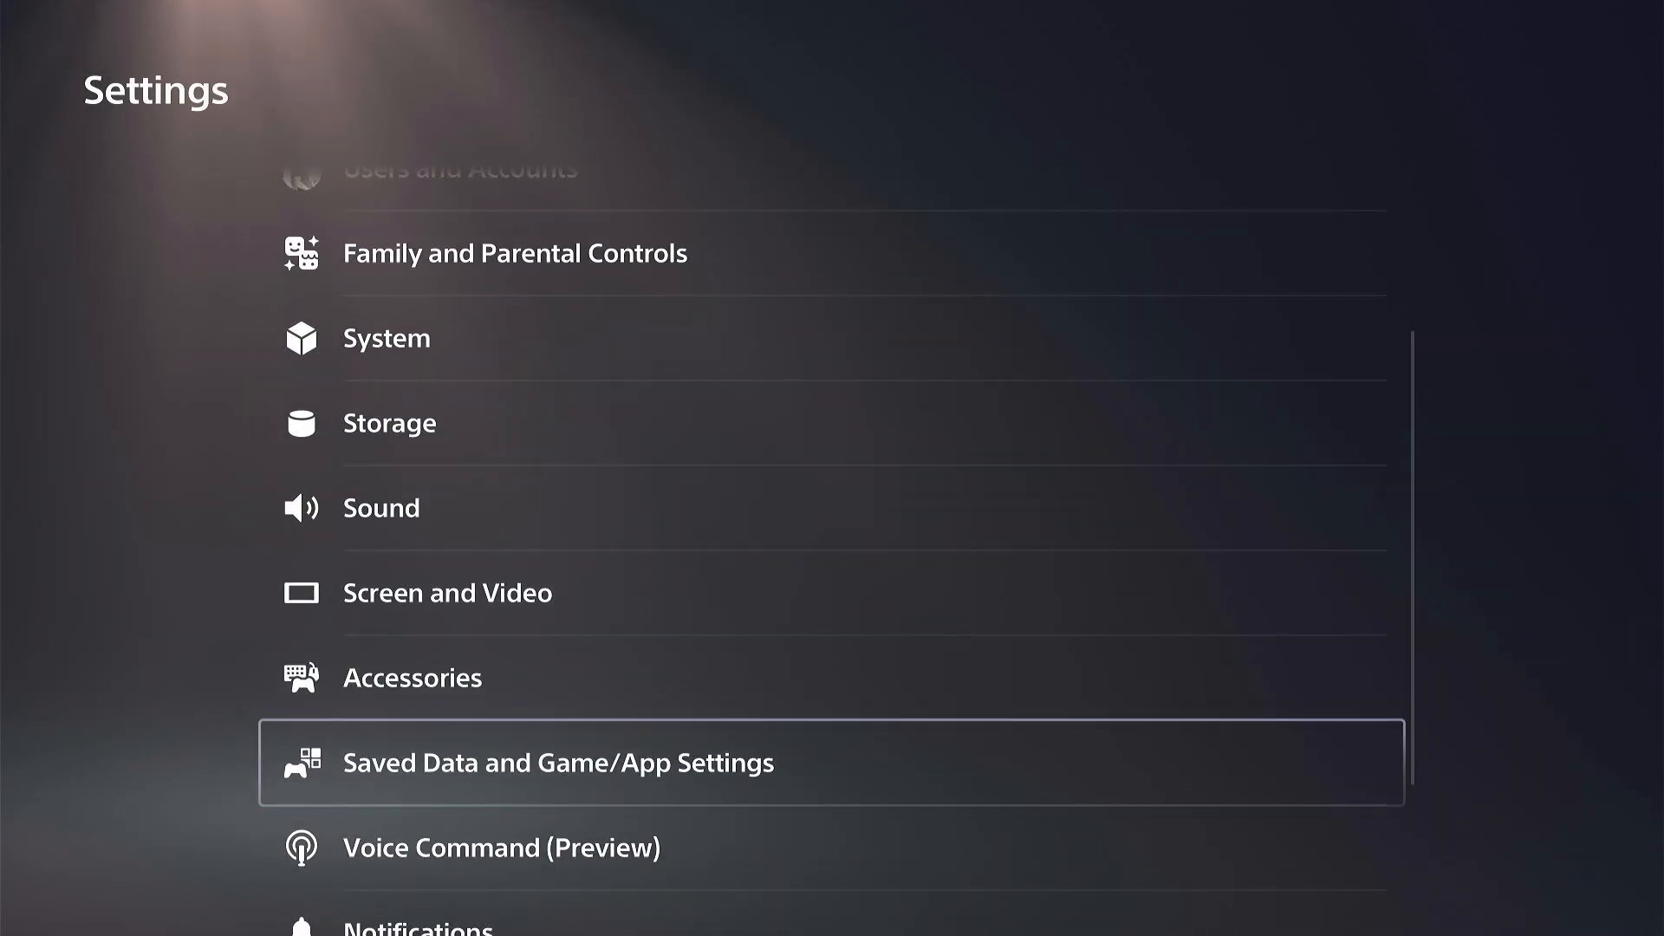
{"action": "left_click", "coordinate": [556, 763]}
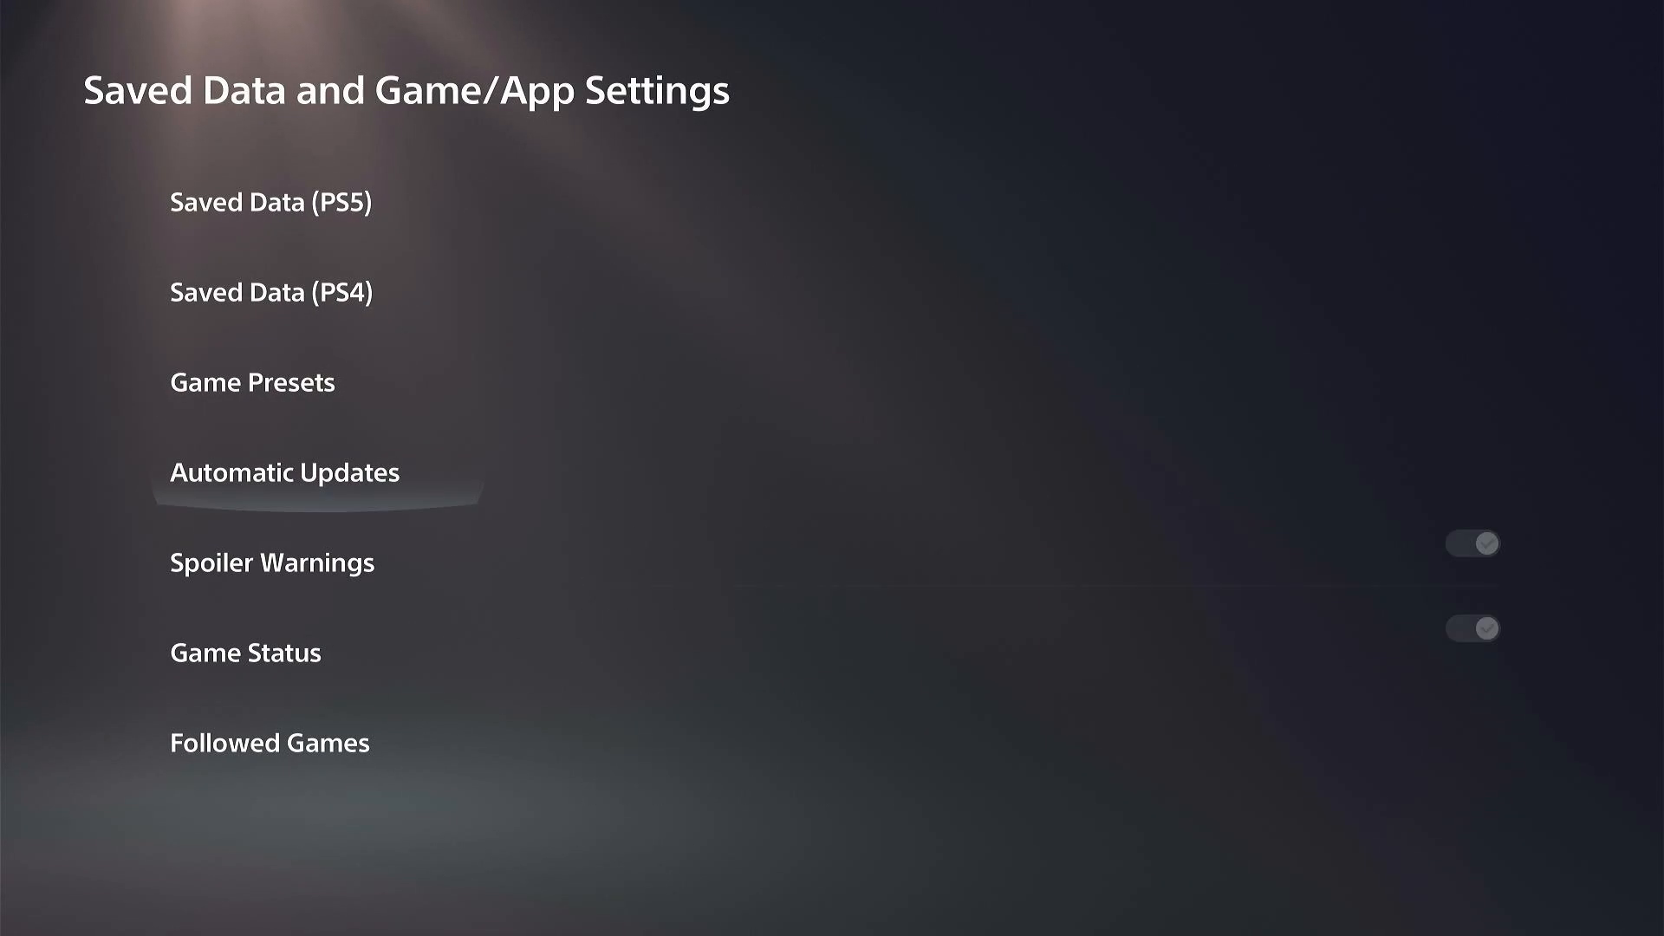
{"action": "left_click", "coordinate": [282, 472]}
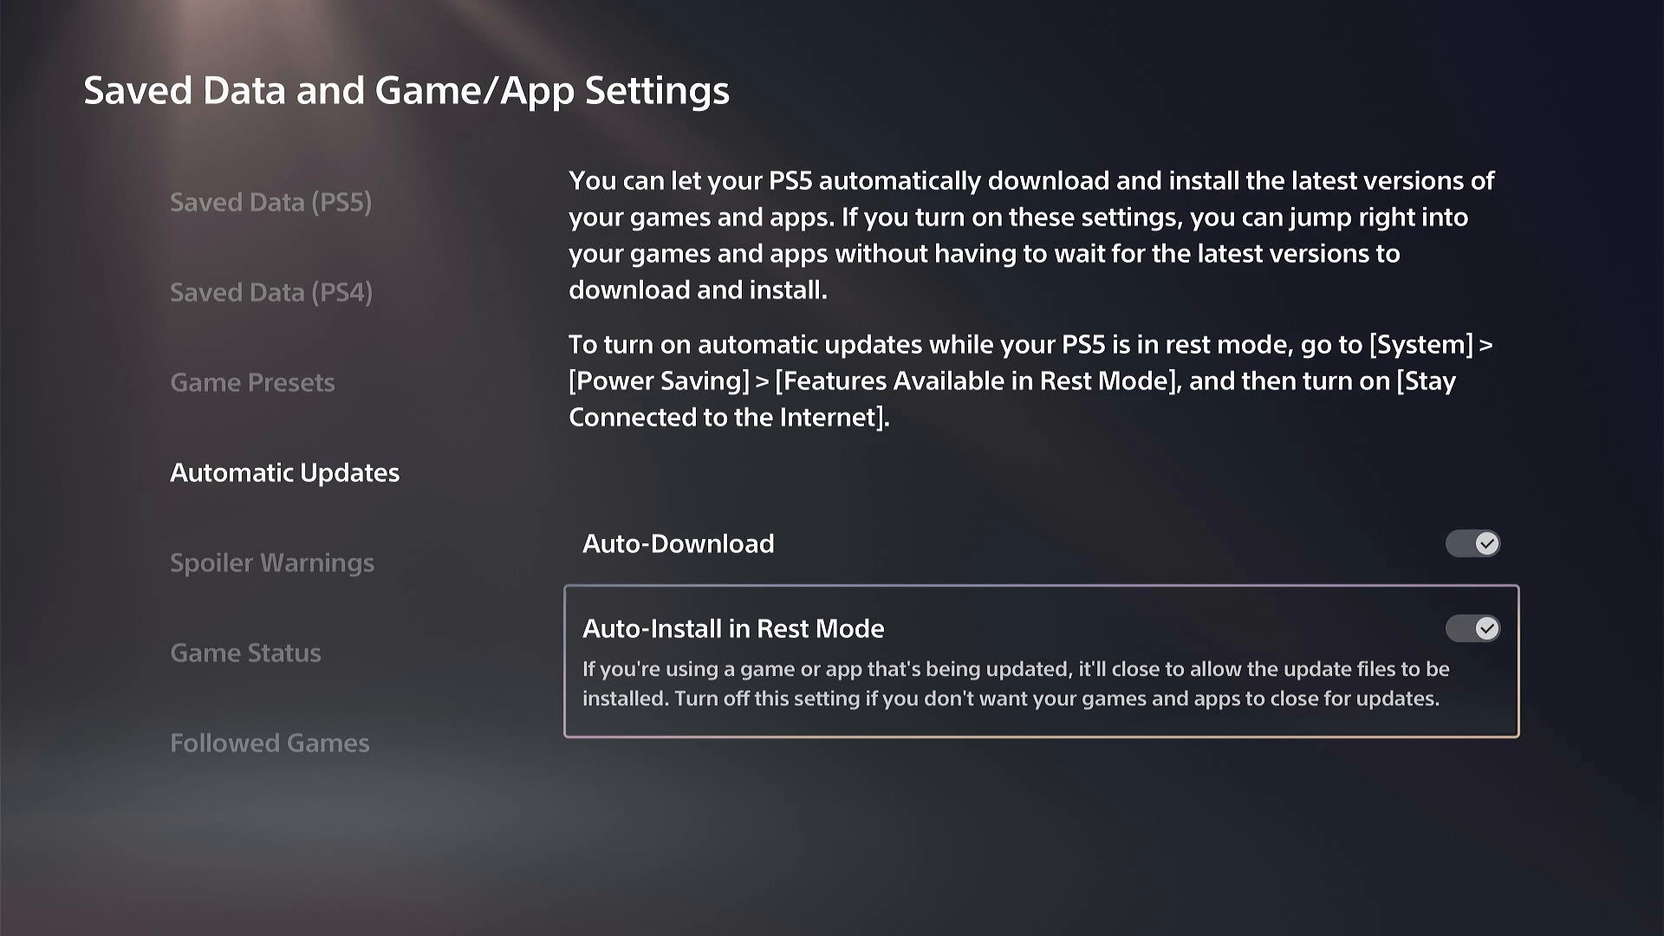